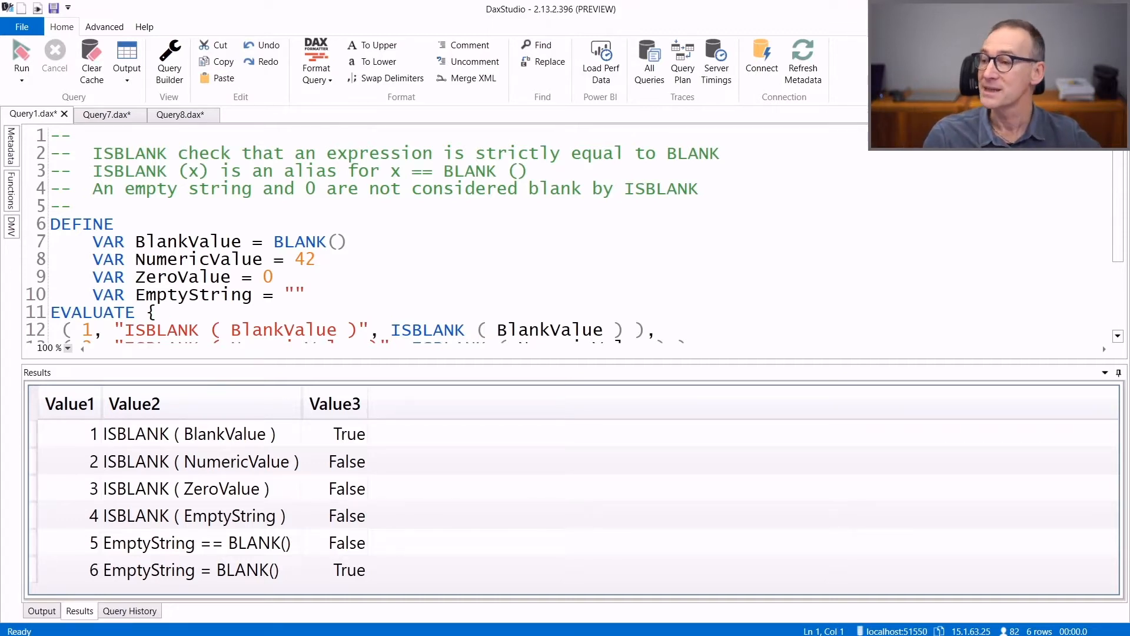
{"action": "mouse_move", "coordinate": [348, 269]}
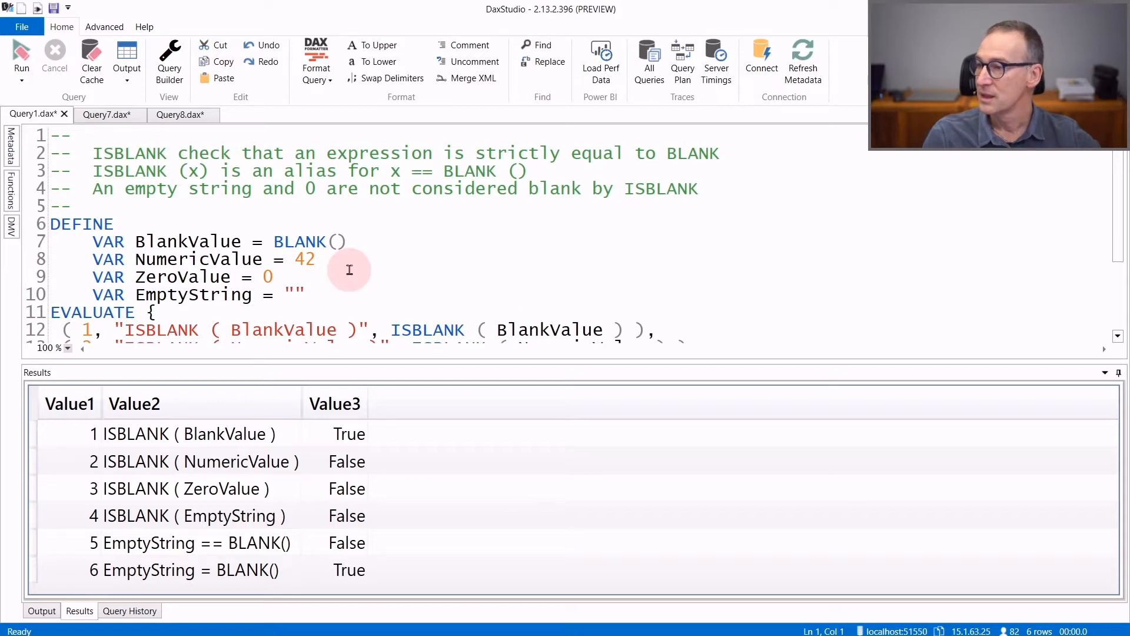
{"action": "mouse_move", "coordinate": [276, 442]}
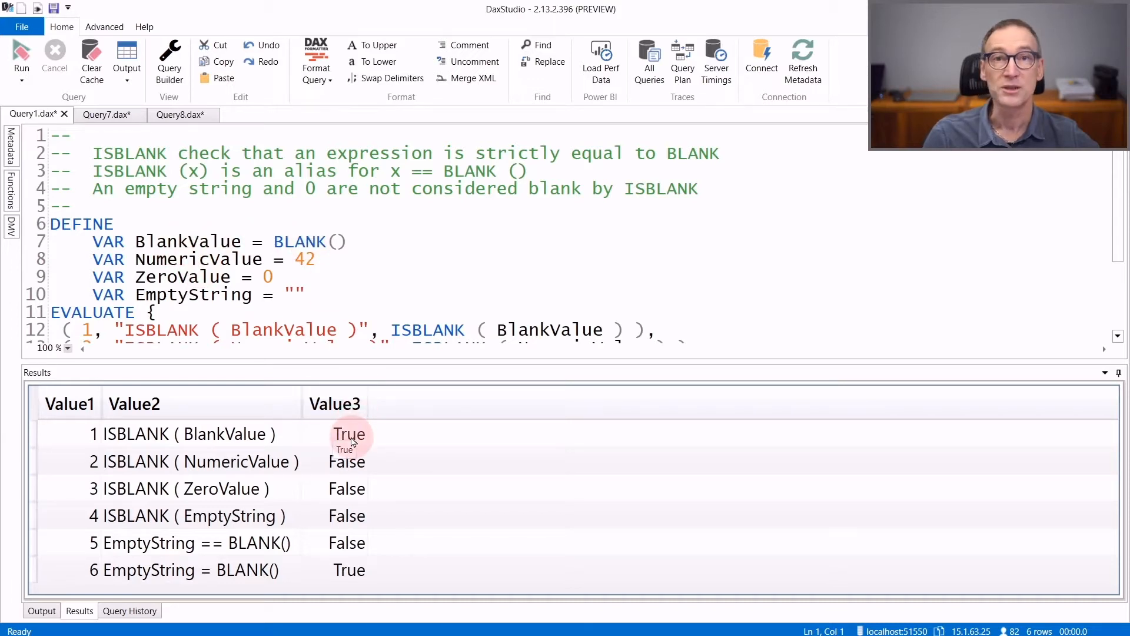
{"action": "mouse_move", "coordinate": [230, 259]}
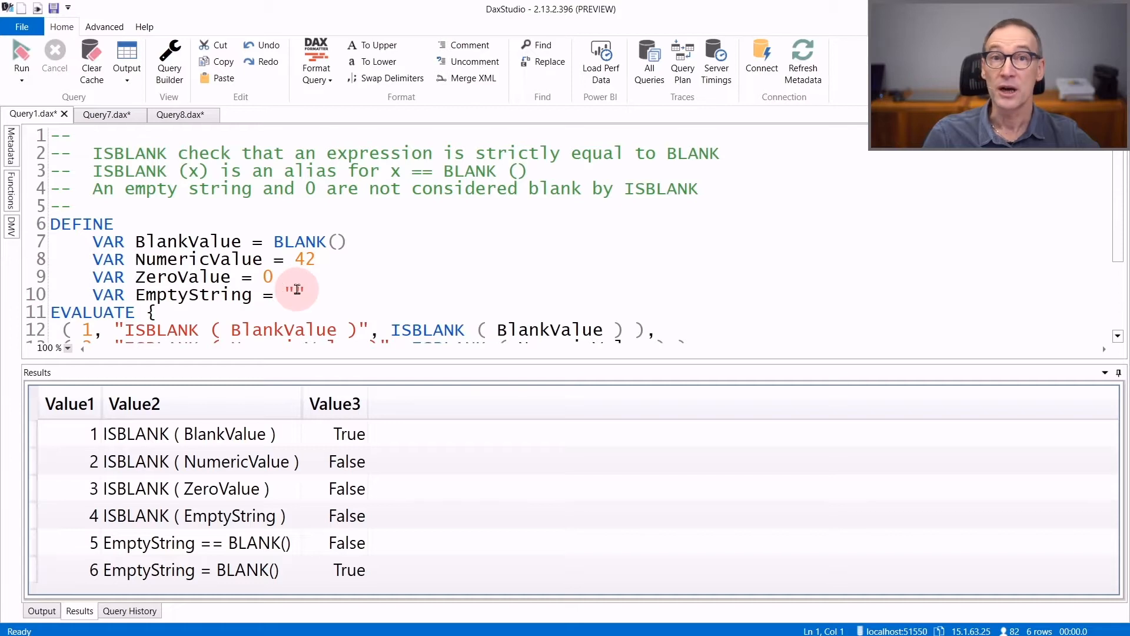
{"action": "mouse_move", "coordinate": [256, 489]}
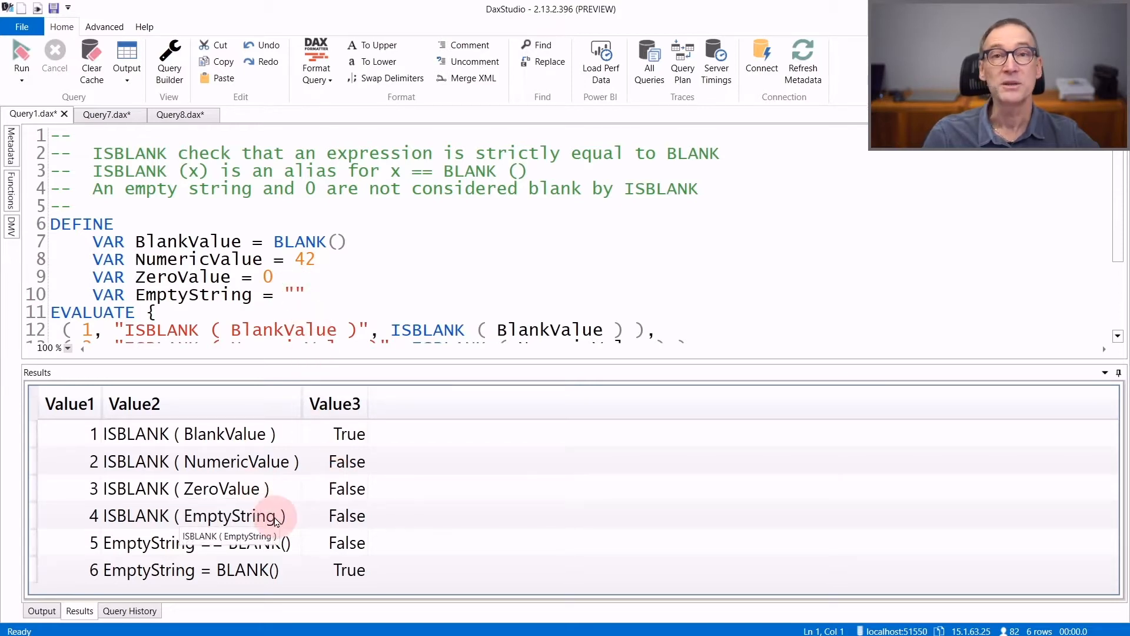
{"action": "mouse_move", "coordinate": [284, 516]}
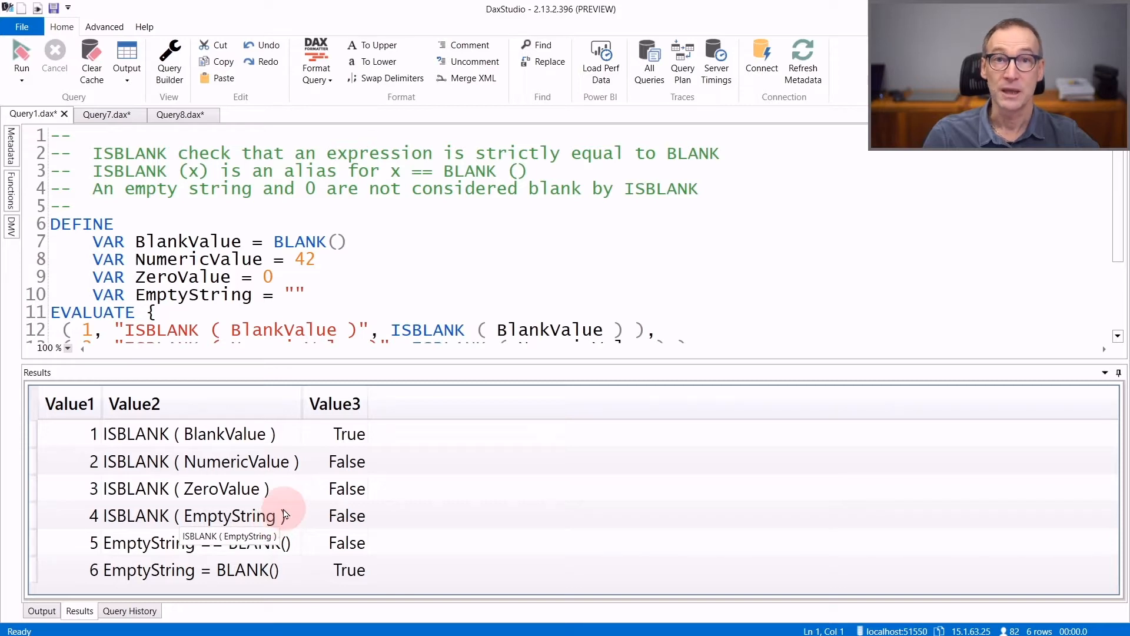
{"action": "mouse_move", "coordinate": [285, 452]}
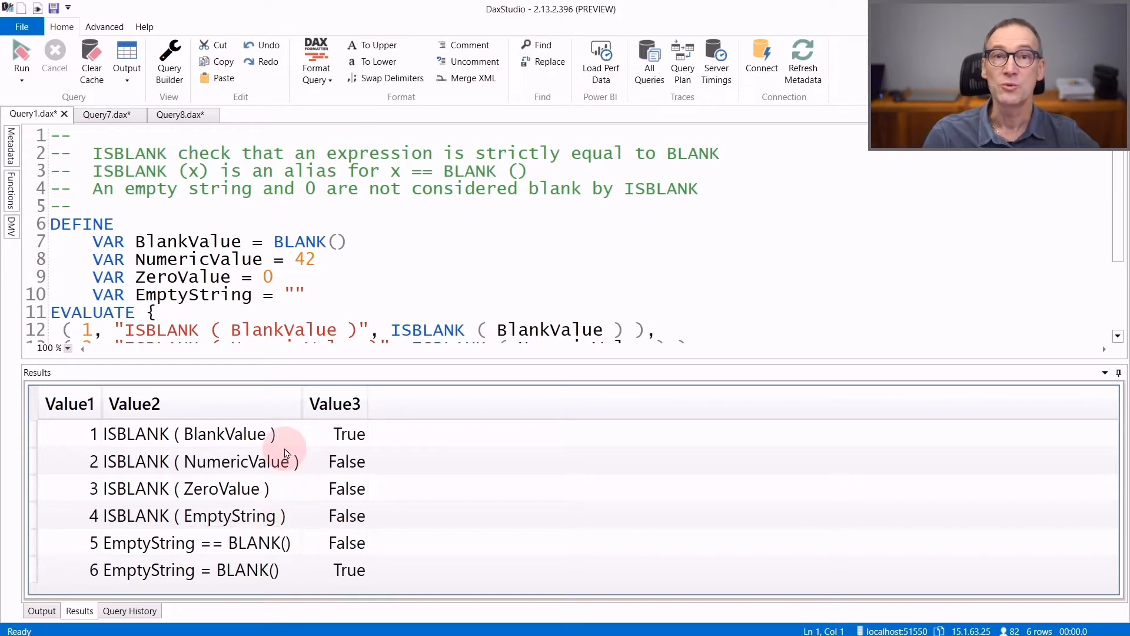
Scroll through the table-argument ISBLANK query showing EmptySet and SetWithBlank both True
{"action": "scroll", "scroll_direction": "down", "scroll_amount": 3}
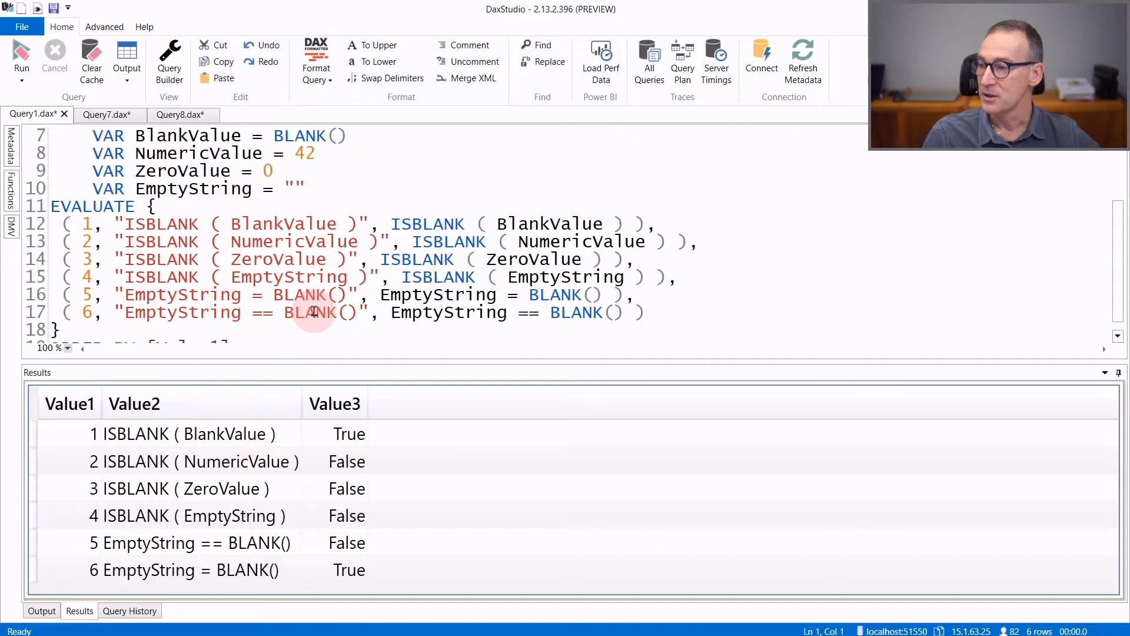
{"action": "scroll", "scroll_direction": "down", "scroll_amount": 3}
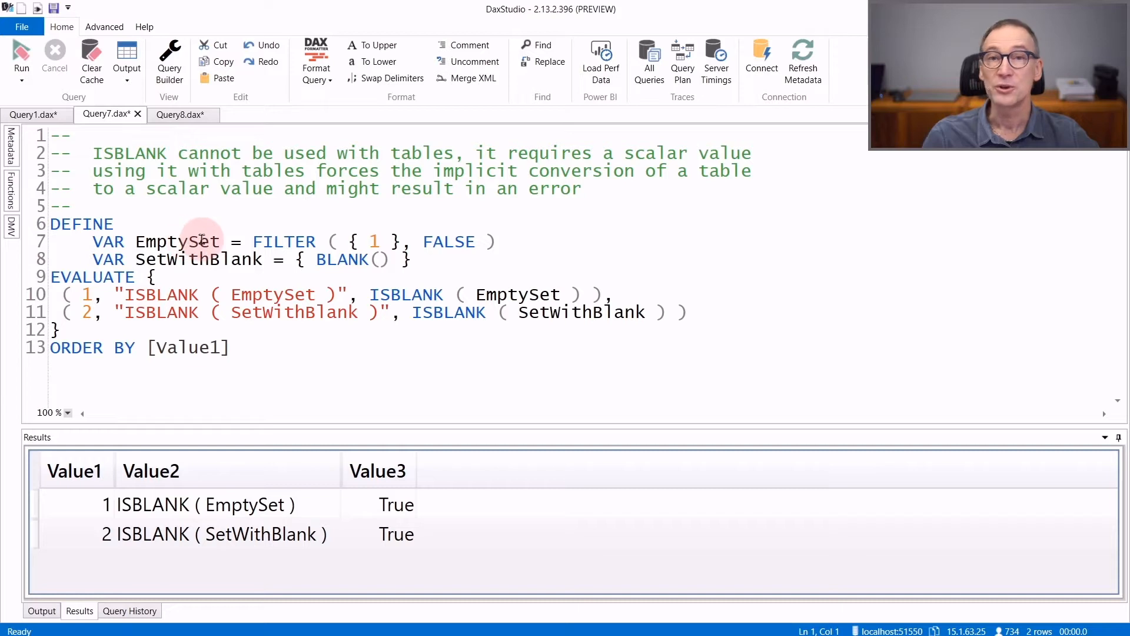
{"action": "mouse_move", "coordinate": [187, 505]}
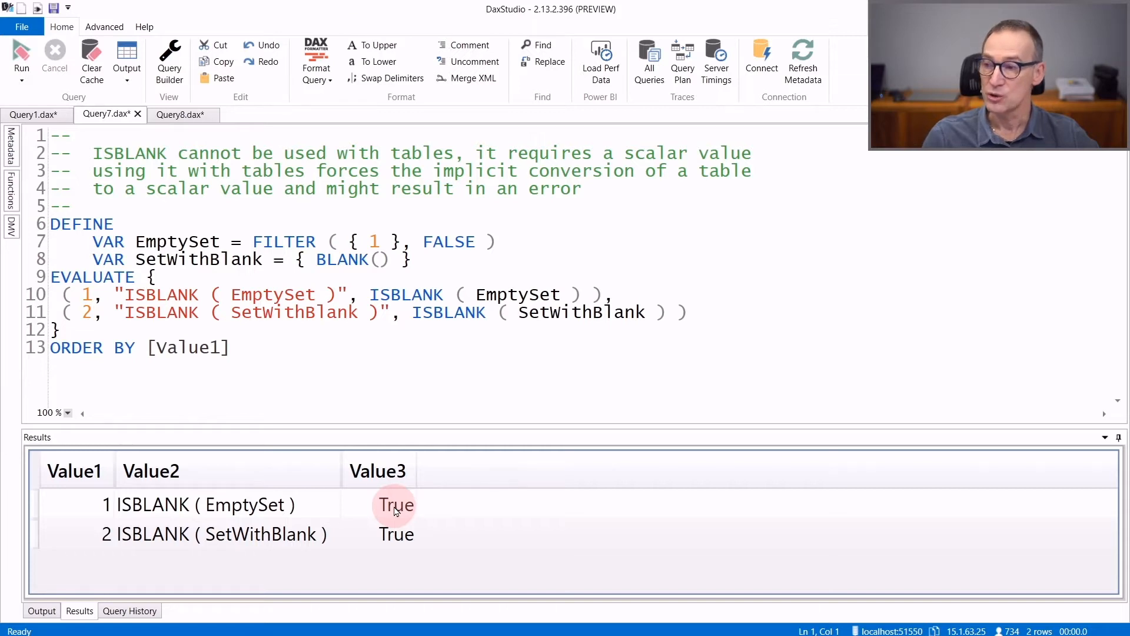
{"action": "mouse_move", "coordinate": [191, 267]}
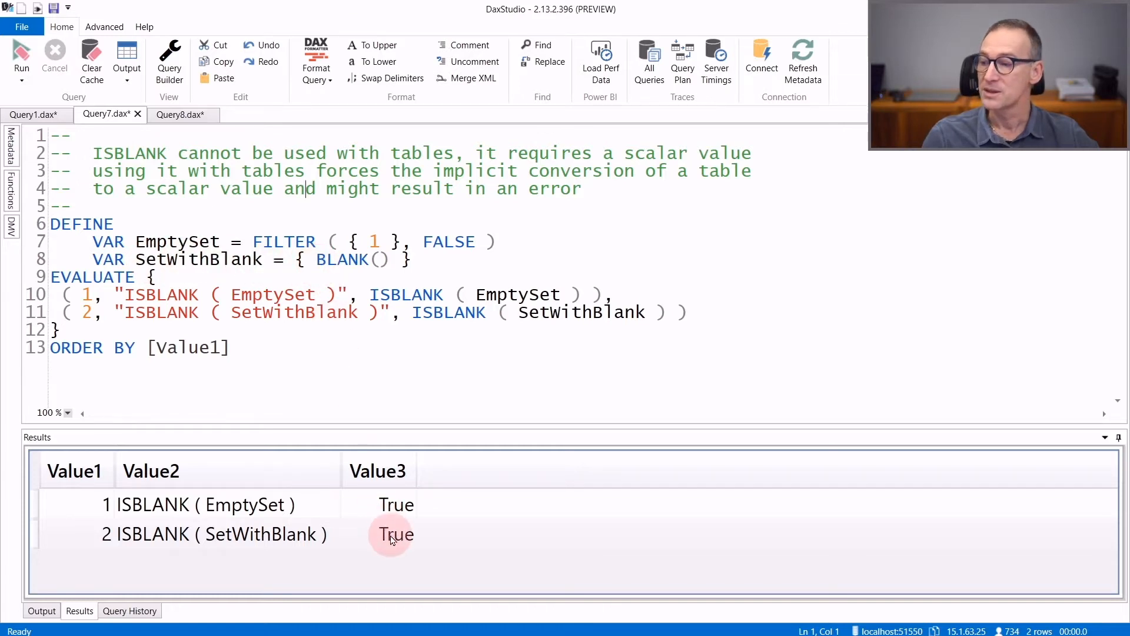
{"action": "mouse_move", "coordinate": [396, 535]}
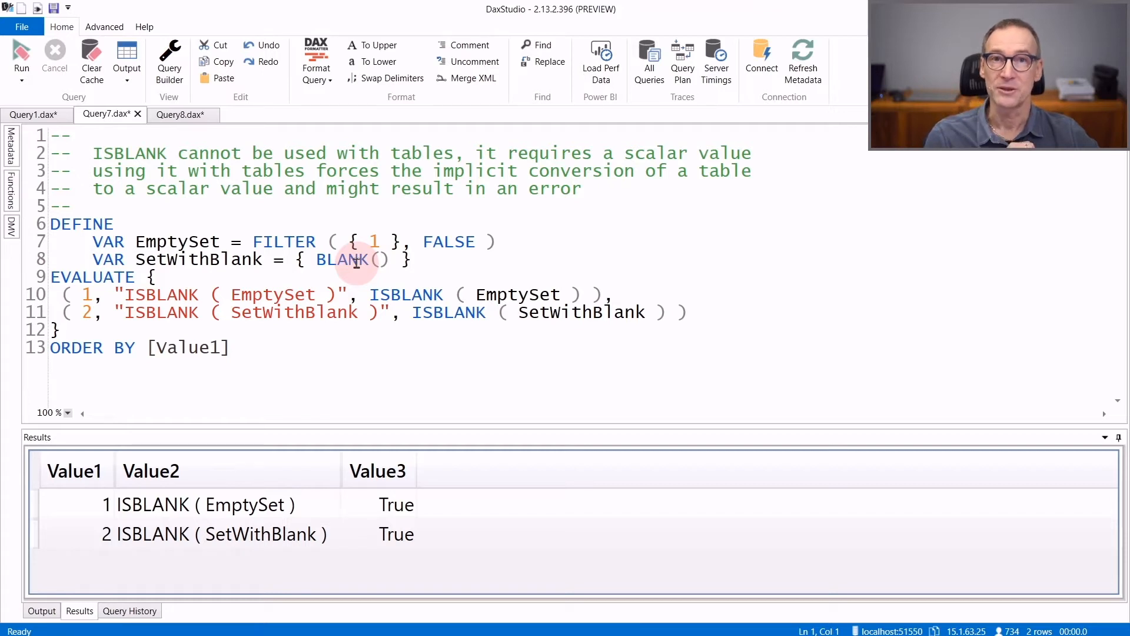
Extend SetWithBlank to { BLANK(), BLANK () } so it holds two blank values
{"action": "left_click", "coordinate": [381, 259]}
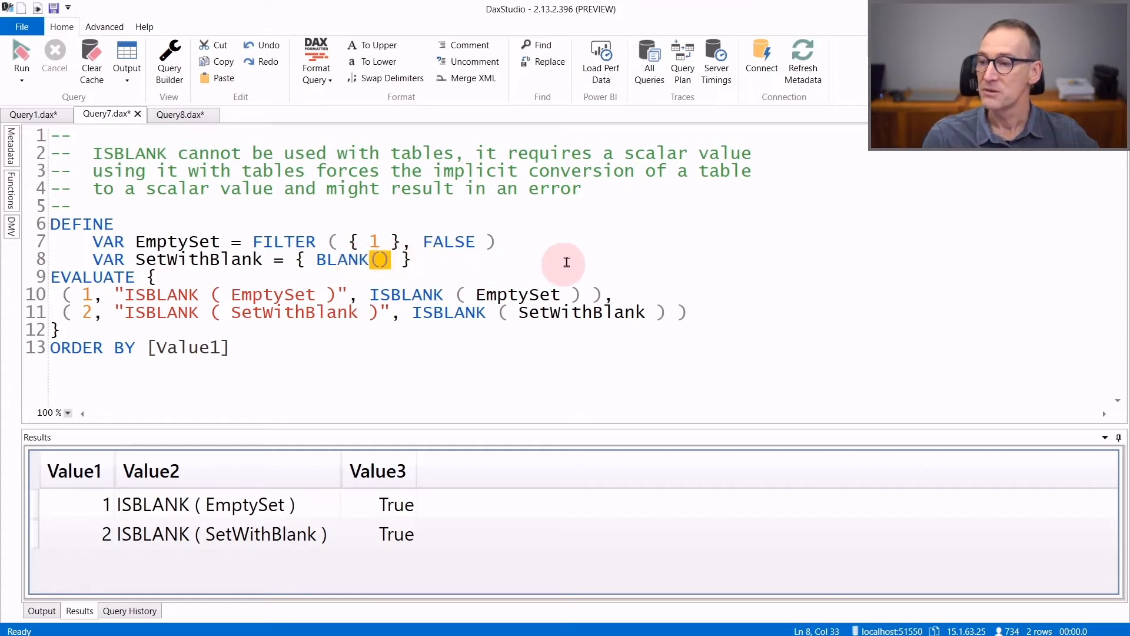
{"action": "type", "text": ","}
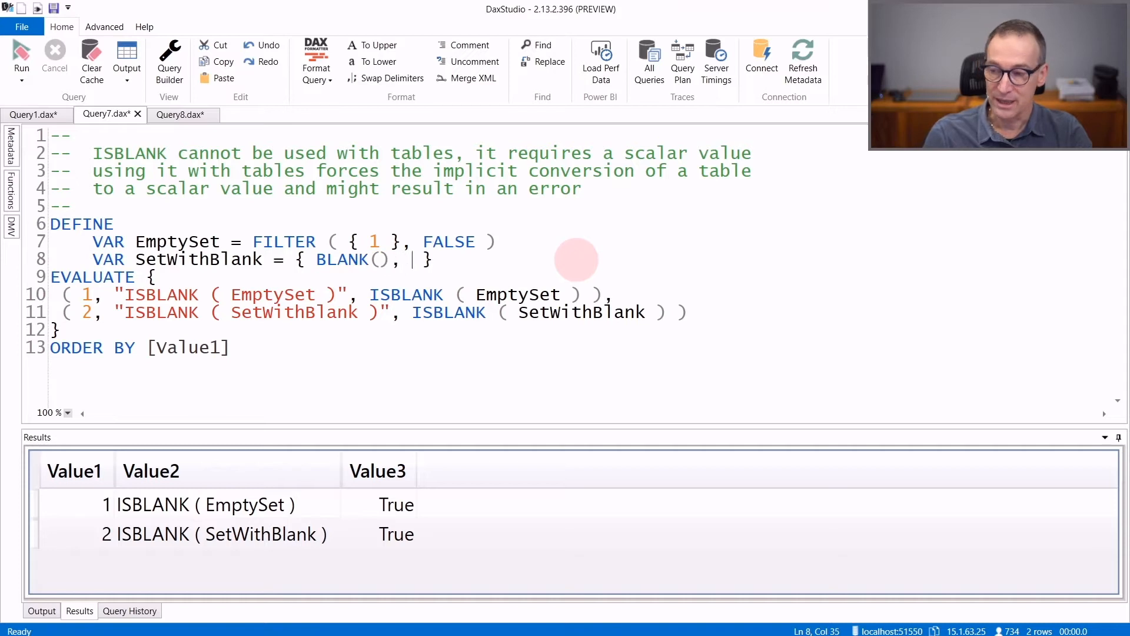
{"action": "type", "text": "BLANK ("}
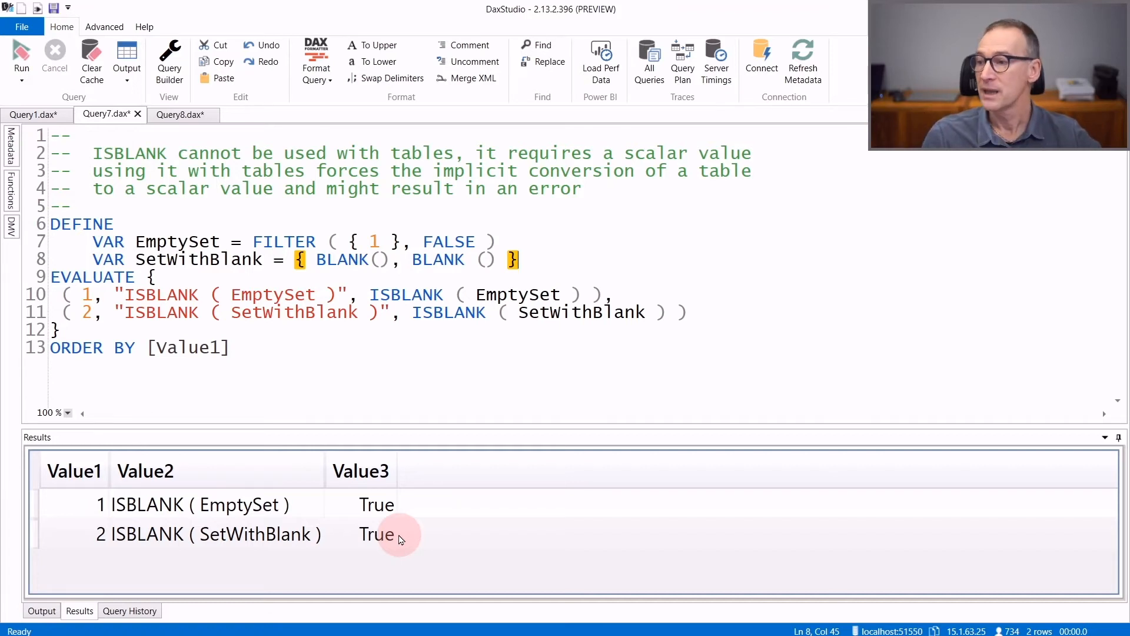
{"action": "mouse_move", "coordinate": [245, 270]}
{"action": "type", "text": "1"}
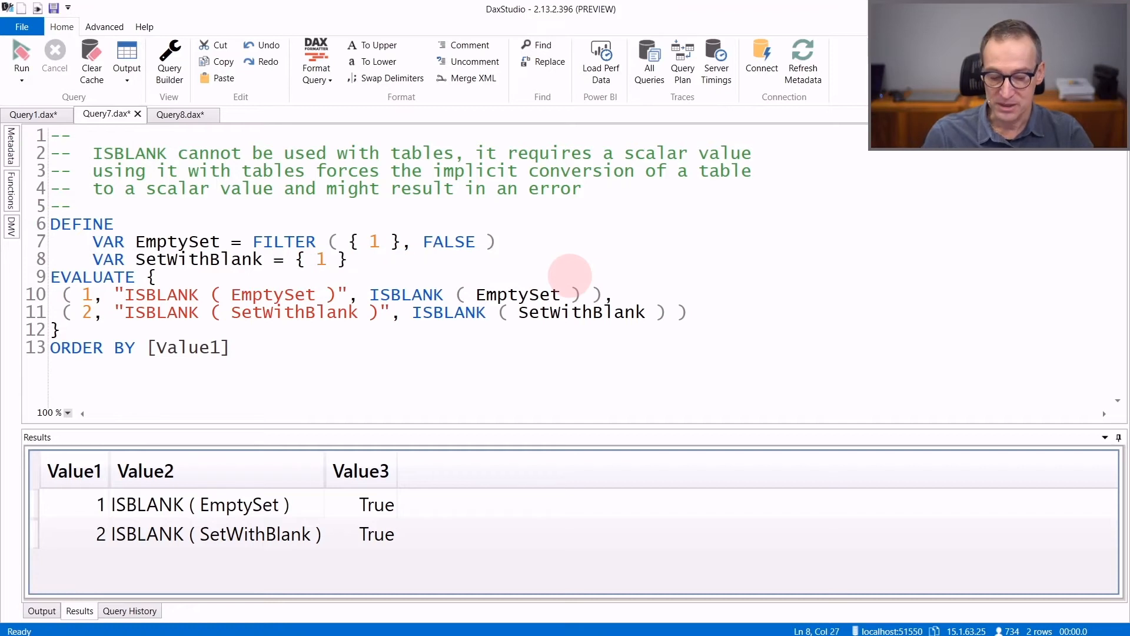
Change SetWithBlank to the two-row table { 1, 2 } so ISBLANK evaluates to False
{"action": "type", "text": ", 1"}
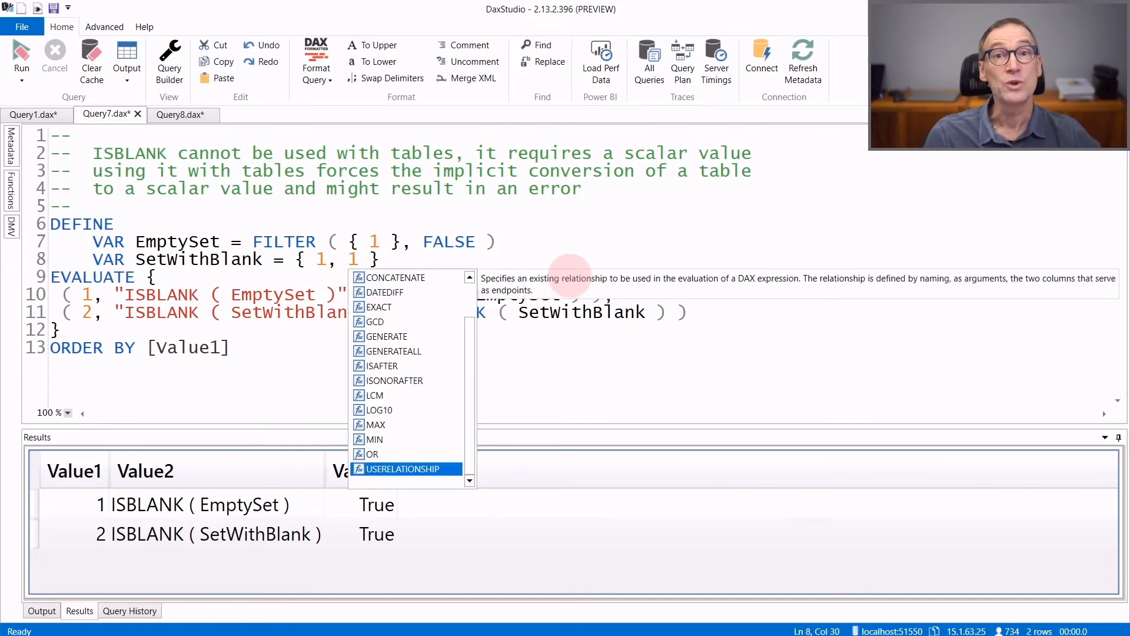
{"action": "key", "text": "Escape"}
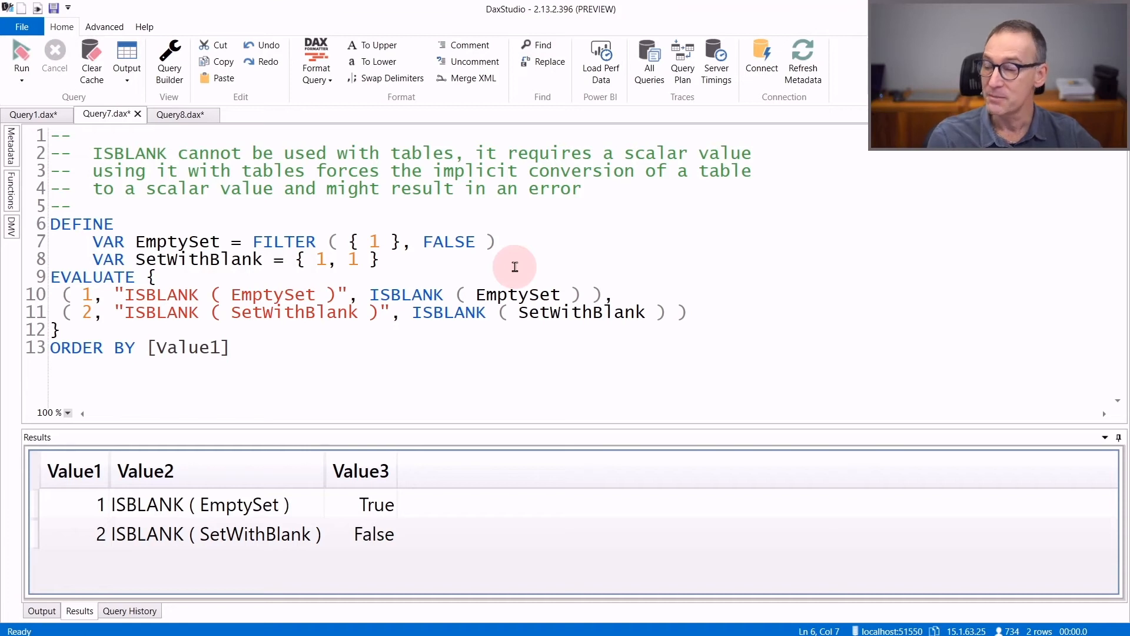
{"action": "mouse_move", "coordinate": [405, 267]}
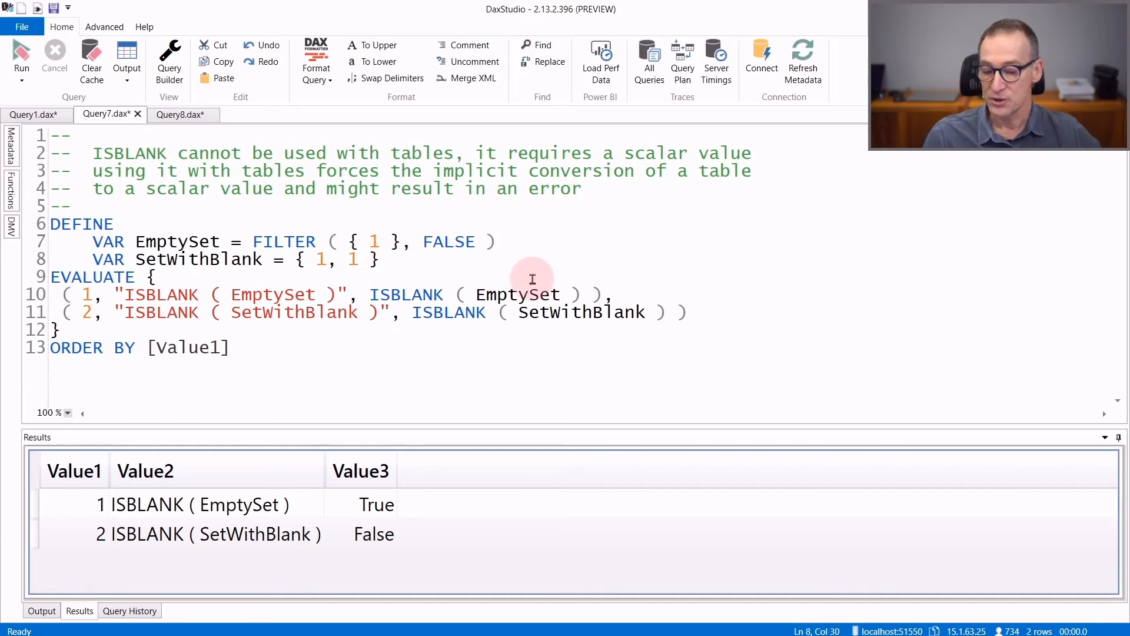
{"action": "type", "text": "2"}
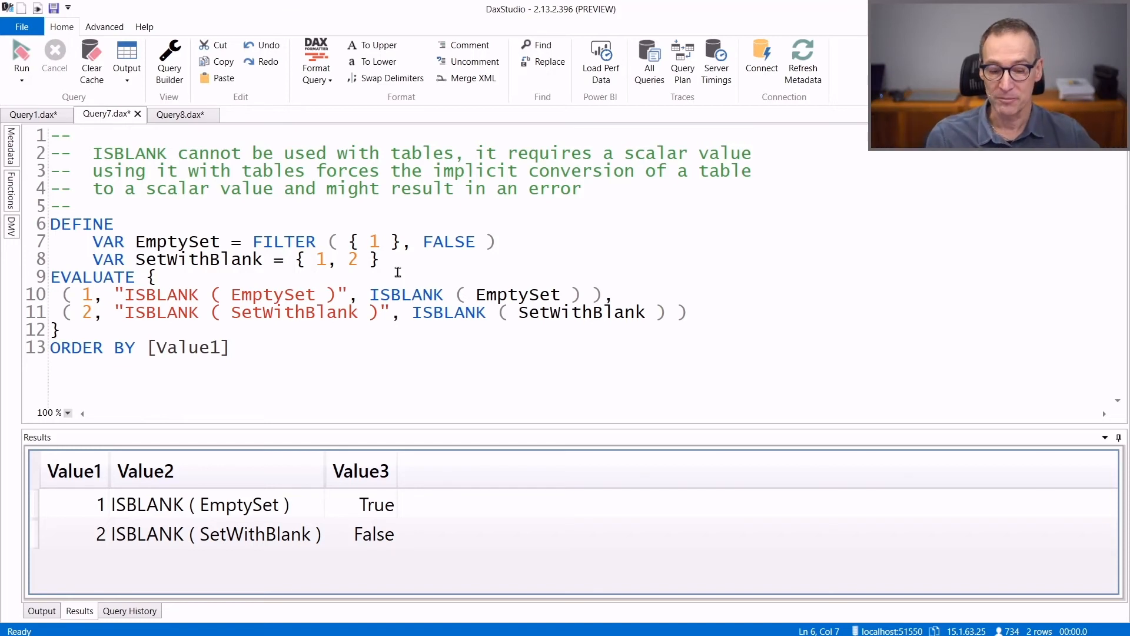
Run the query to get the multiple-values error, then switch to the EmptyNames vs BlankNames query
{"action": "left_click", "coordinate": [21, 54]}
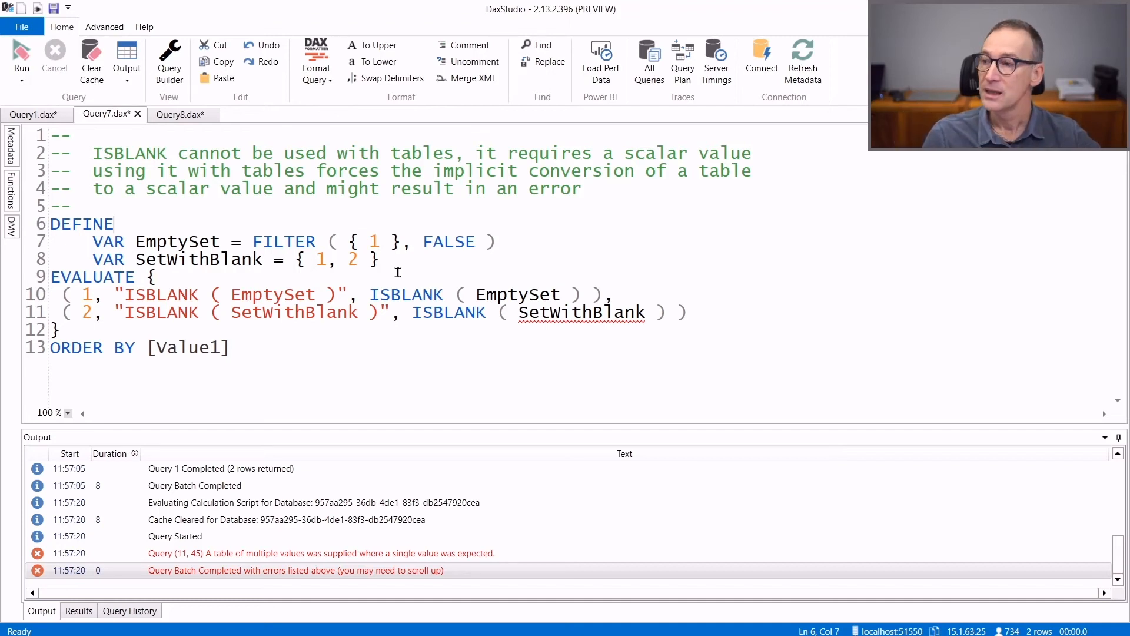
{"action": "left_click", "coordinate": [177, 114]}
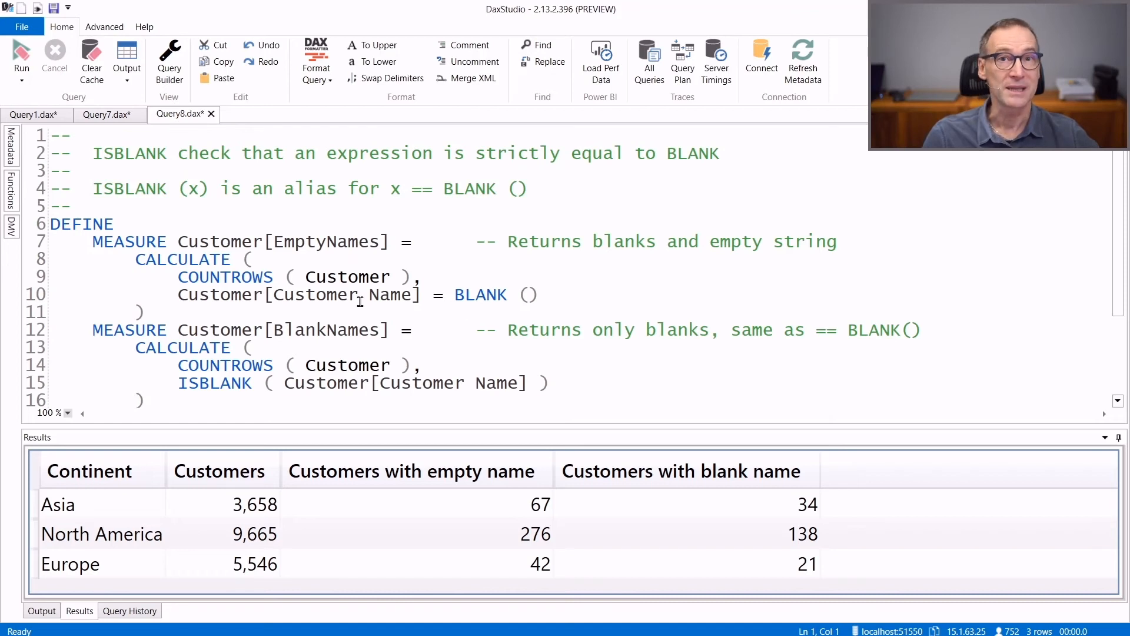
{"action": "mouse_move", "coordinate": [272, 247]}
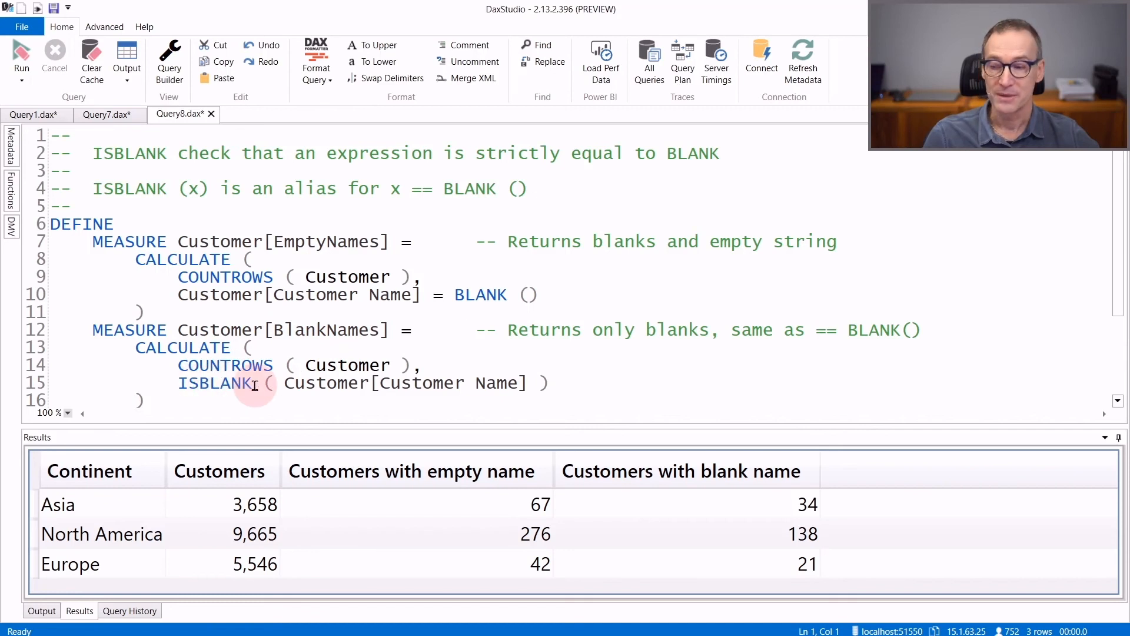
{"action": "mouse_move", "coordinate": [537, 505]}
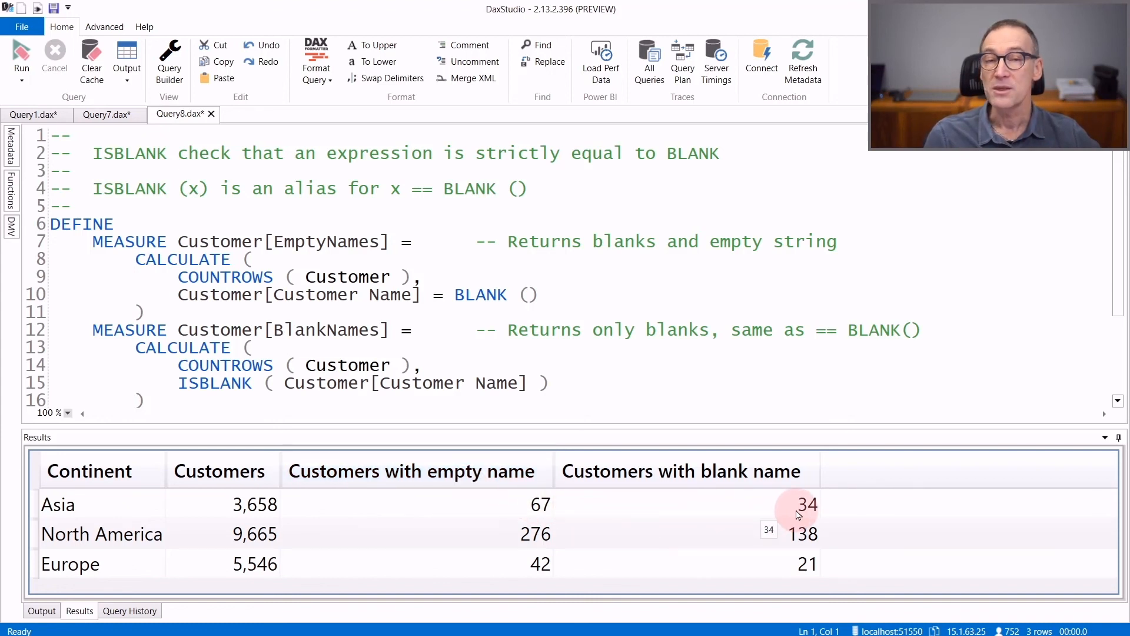
{"action": "mouse_move", "coordinate": [784, 513]}
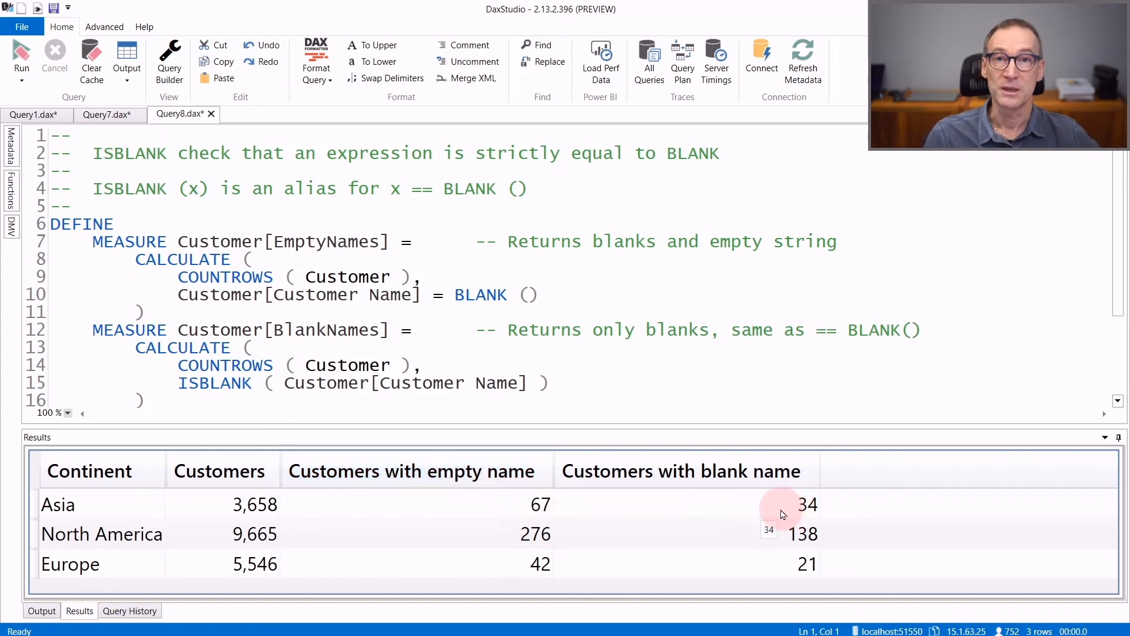